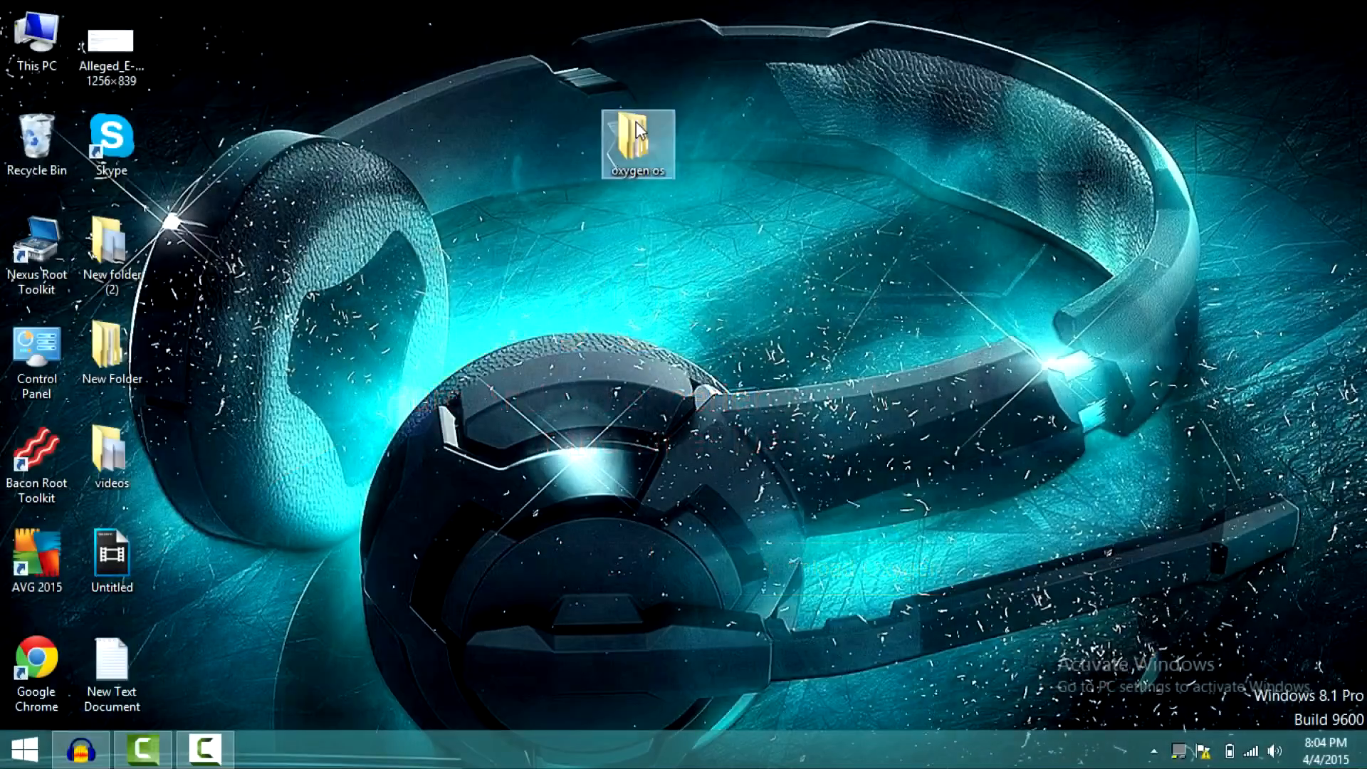
Open the oxygen os desktop folder so the oxygenos_1.0.0 zip archive is listed
{"action": "double_click", "coordinate": [637, 144]}
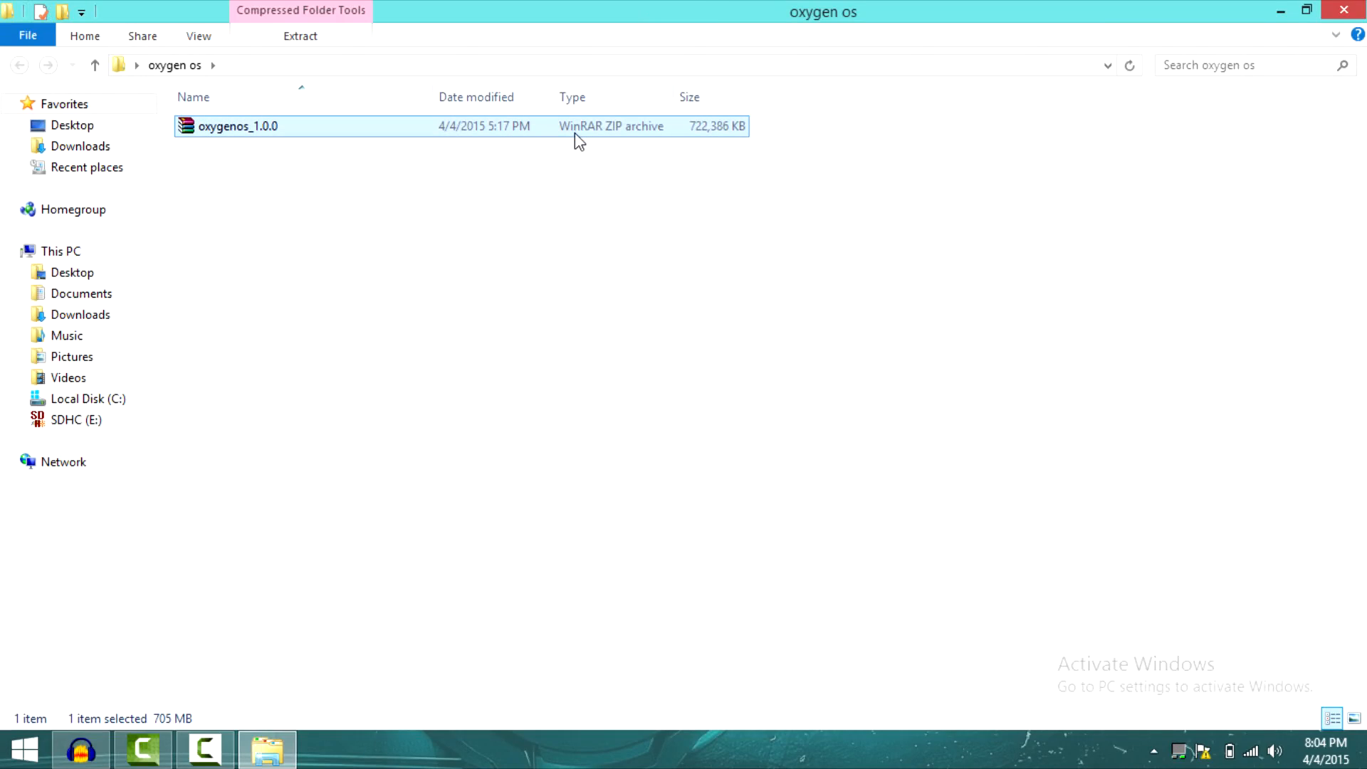
{"action": "mouse_move", "coordinate": [607, 221]}
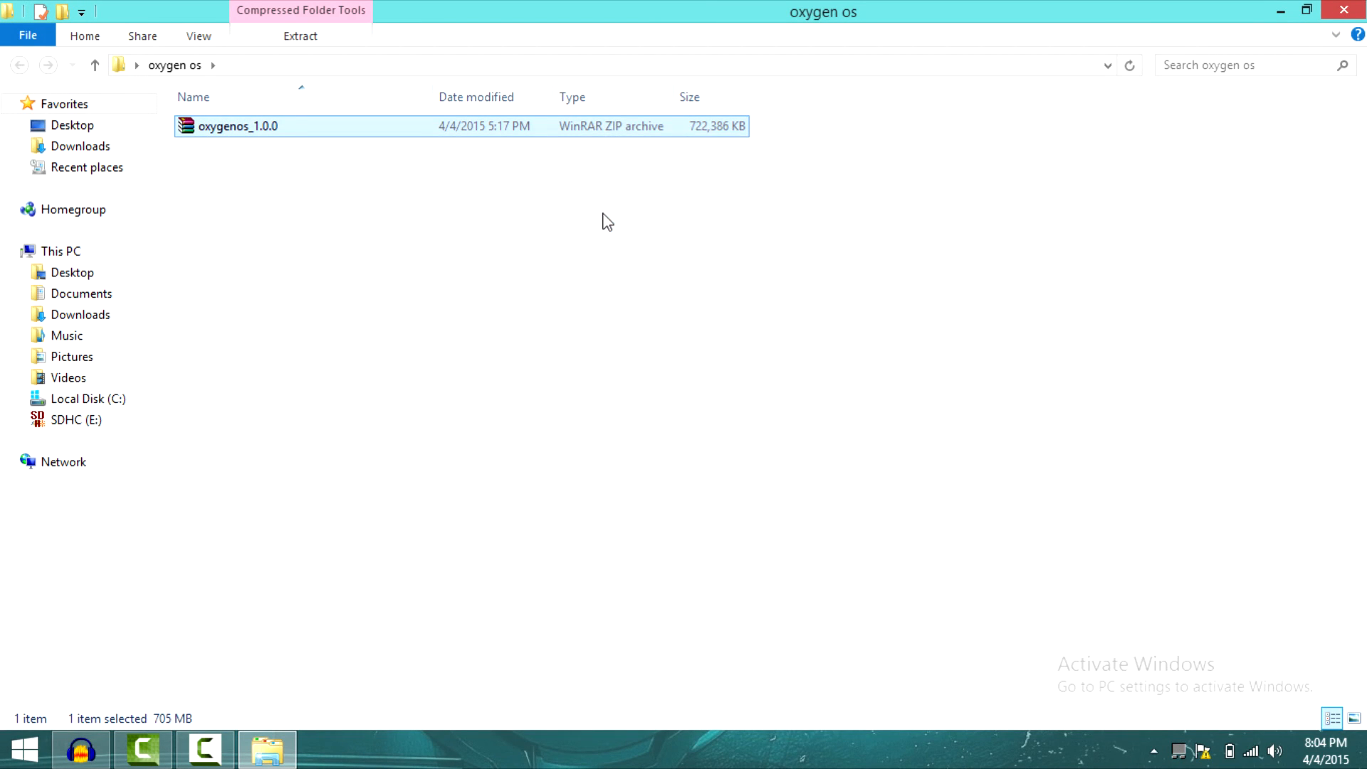
{"action": "double_click", "coordinate": [239, 126]}
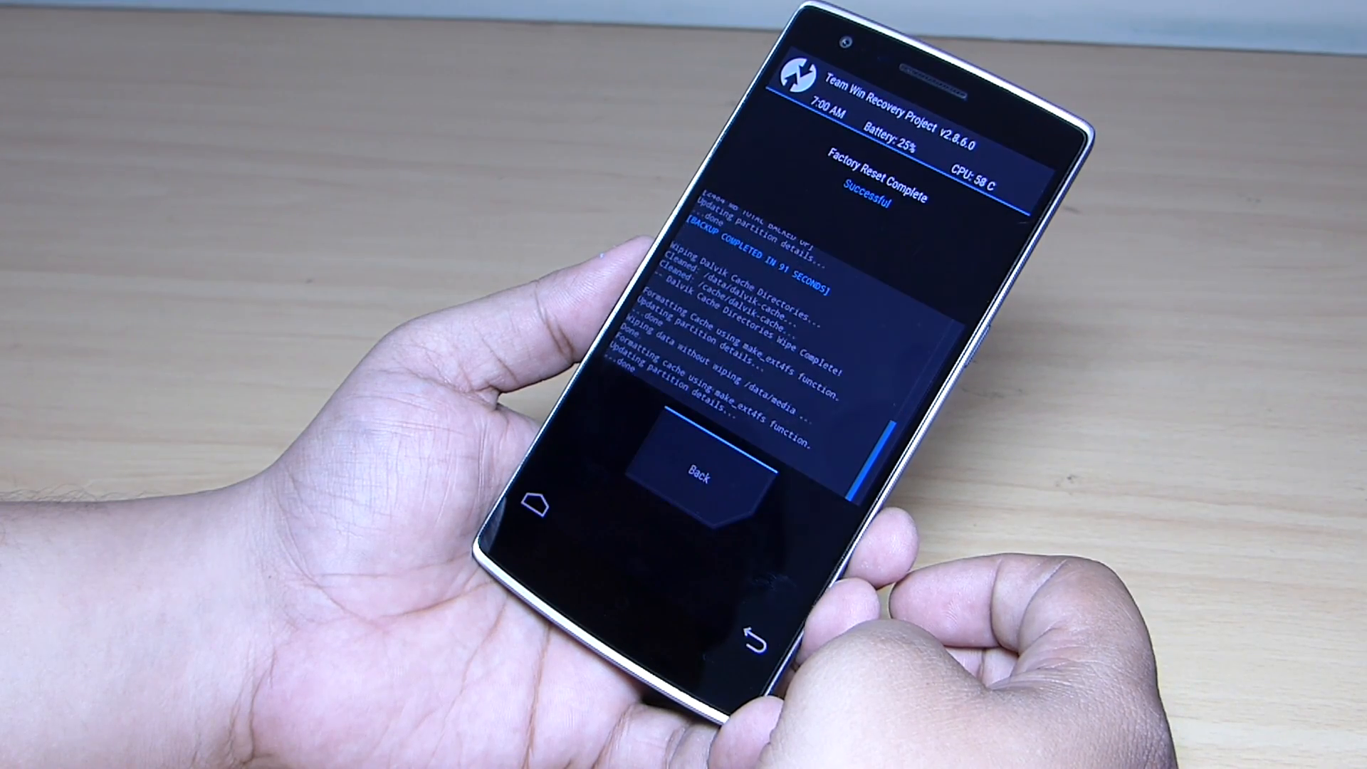
Leave the factory reset screen and select oxygen_1.0.0_flashable.zip from /sdcard for install
{"action": "left_click", "coordinate": [698, 476]}
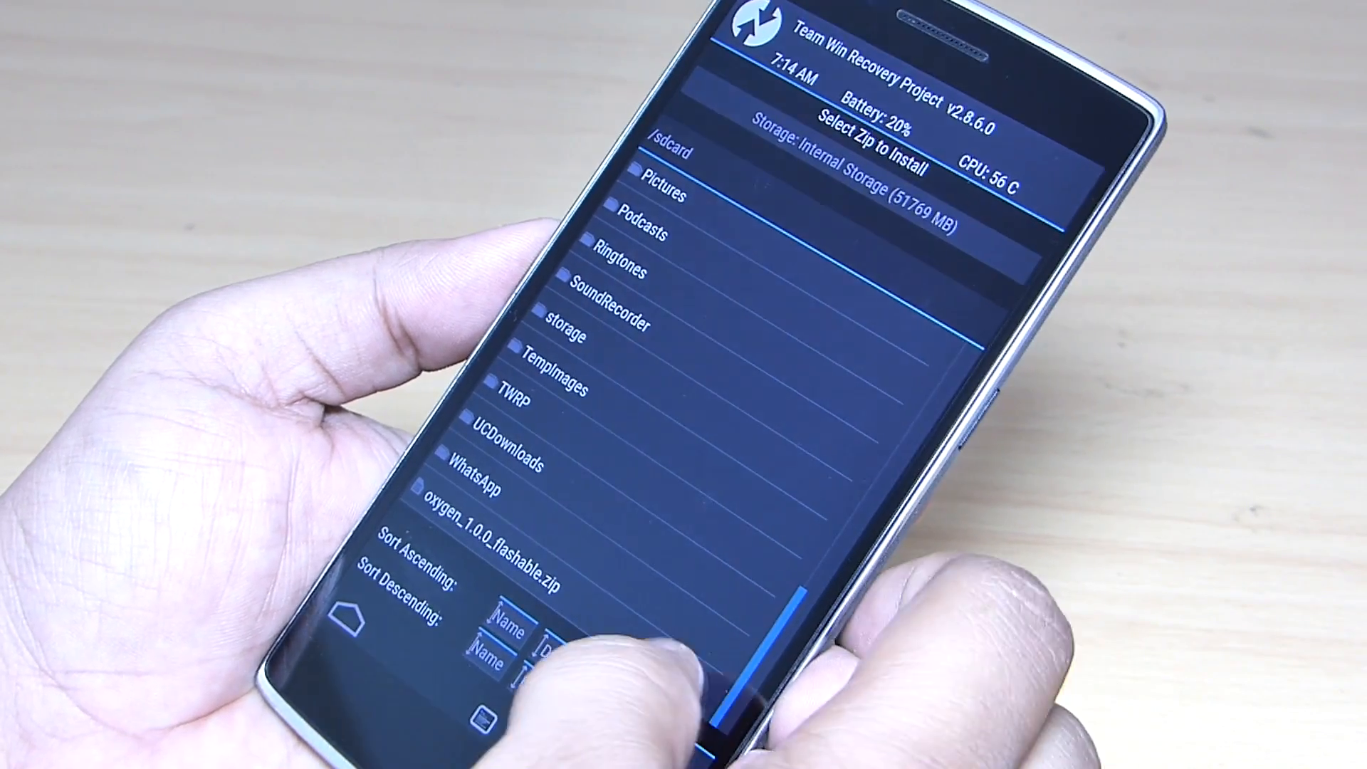
{"action": "left_click", "coordinate": [501, 505]}
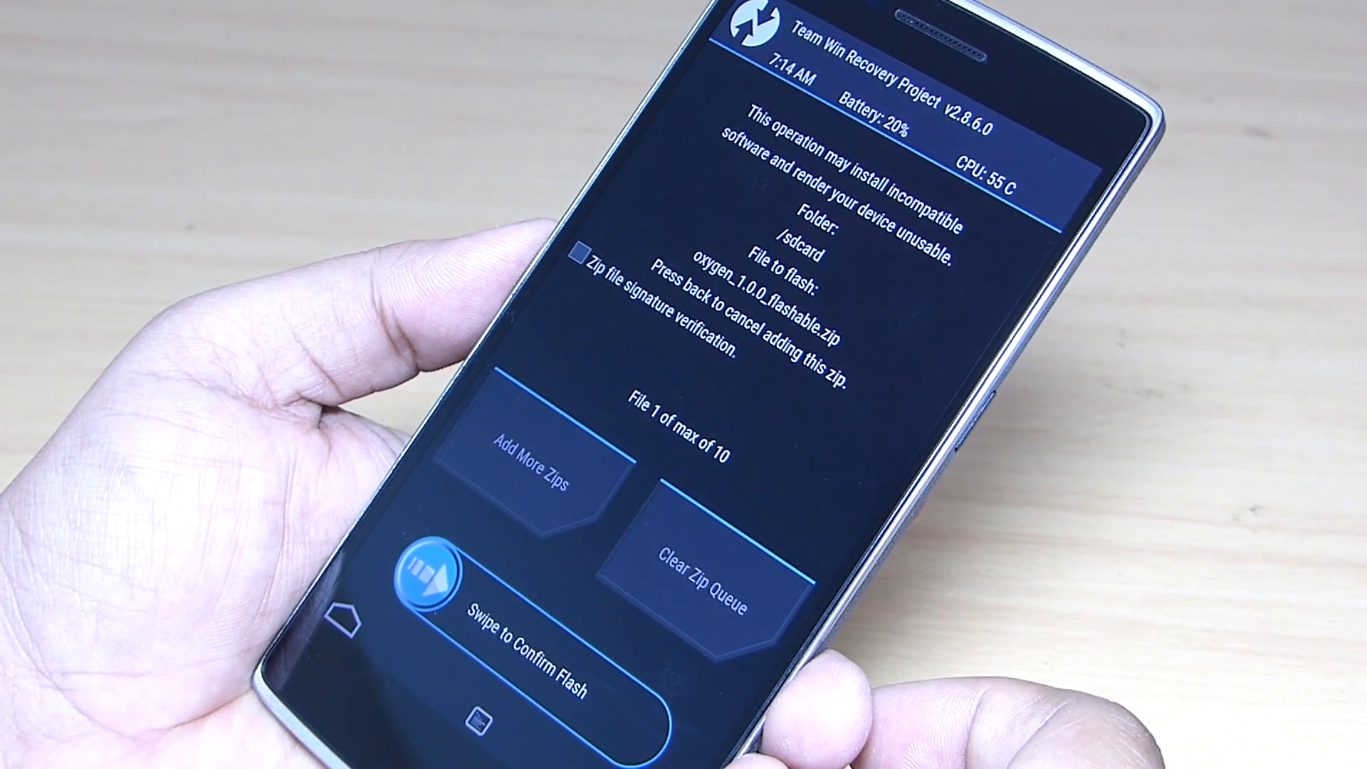